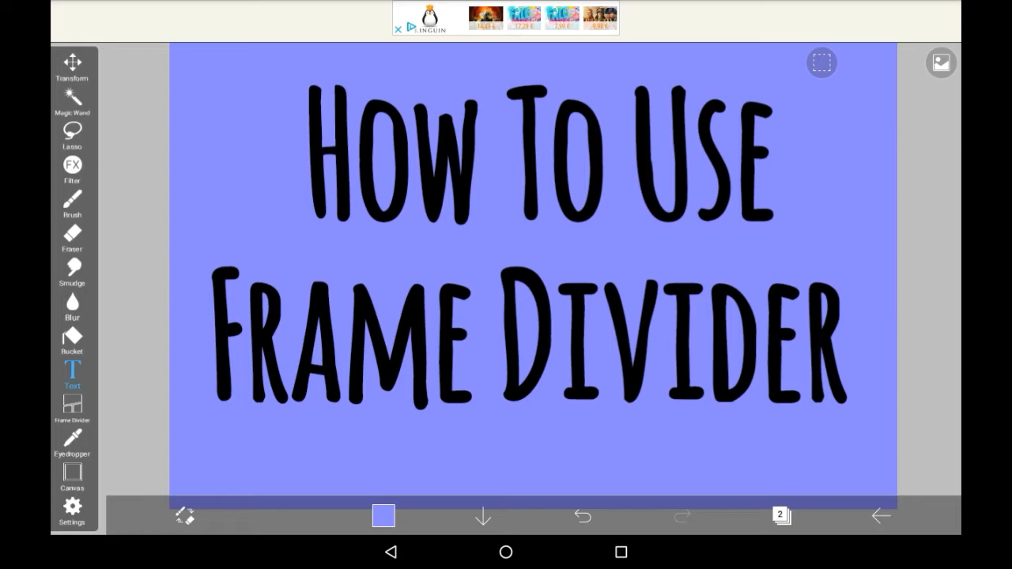
# Hide the blue background and title text layers so the canvas shows blank white.
pyautogui.click(781, 515)
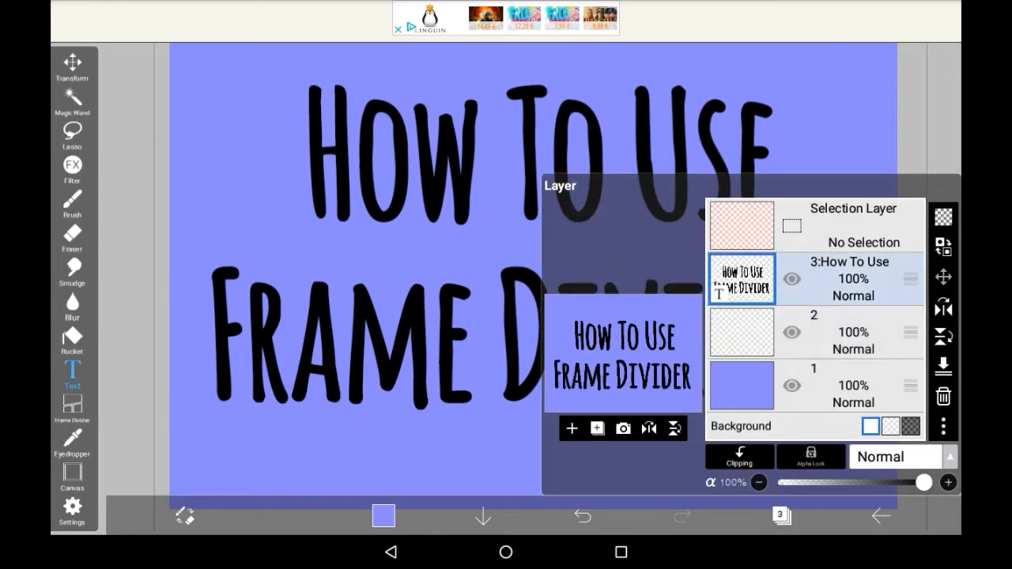
pyautogui.click(790, 384)
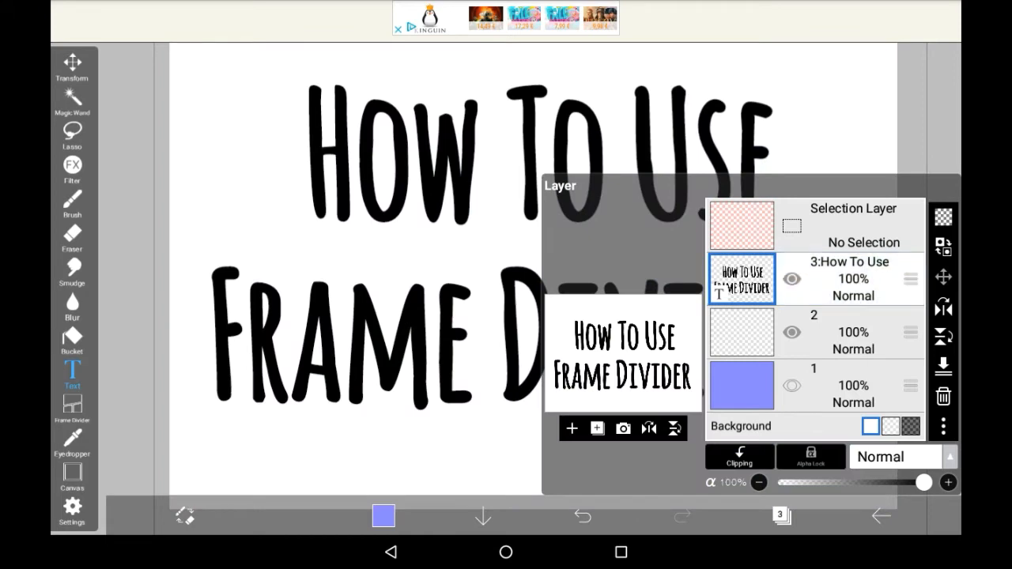
pyautogui.click(828, 332)
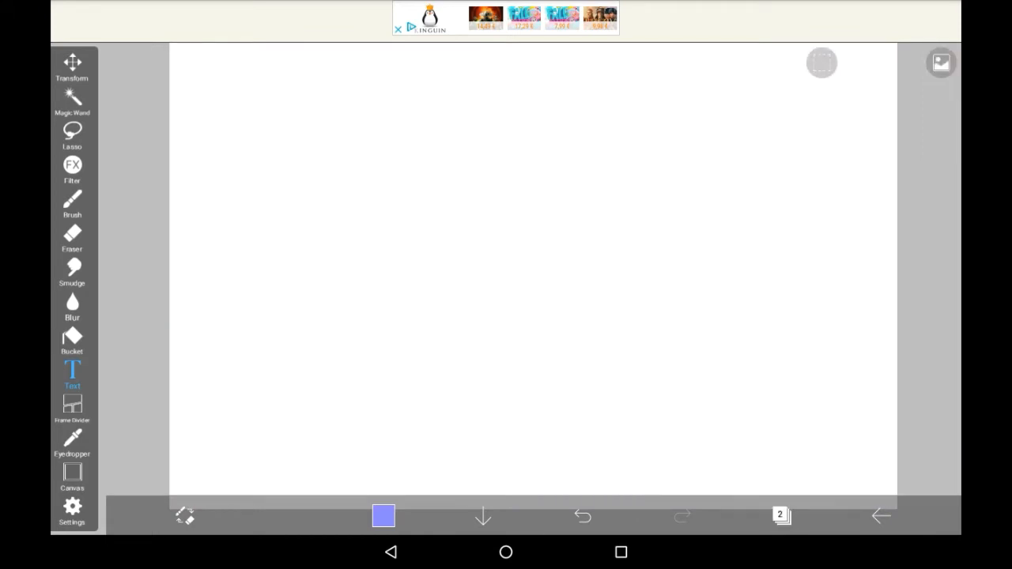
# Shrink the brush to 8px and switch to the comic frame tool.
pyautogui.click(71, 202)
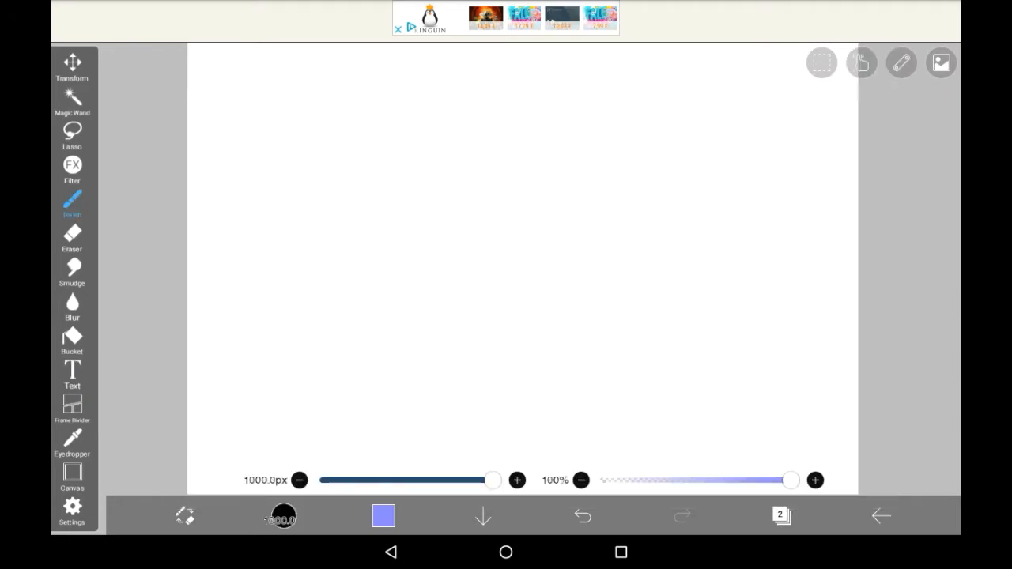
pyautogui.moveTo(492, 481); pyautogui.dragTo(341, 481)
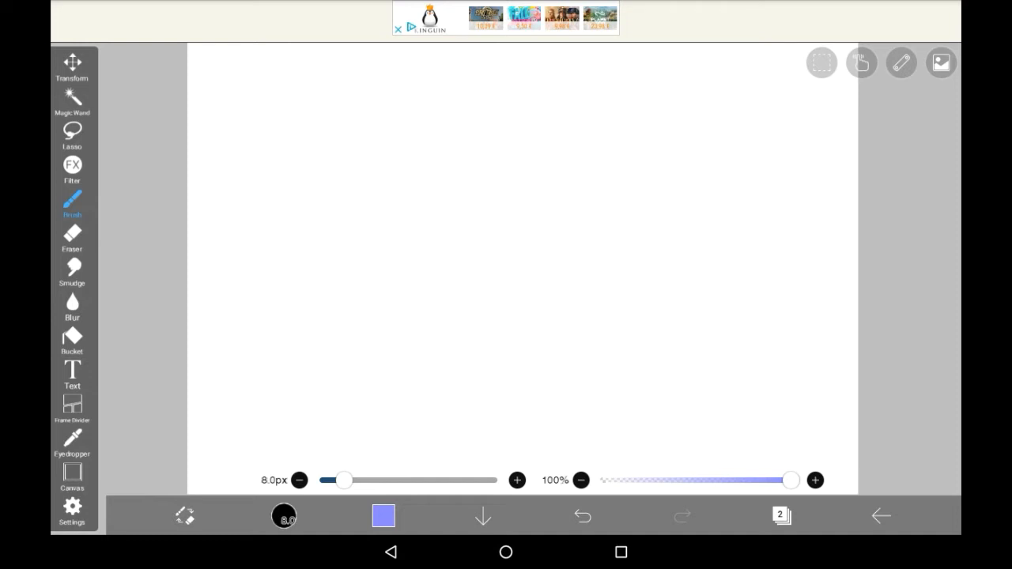
pyautogui.click(73, 408)
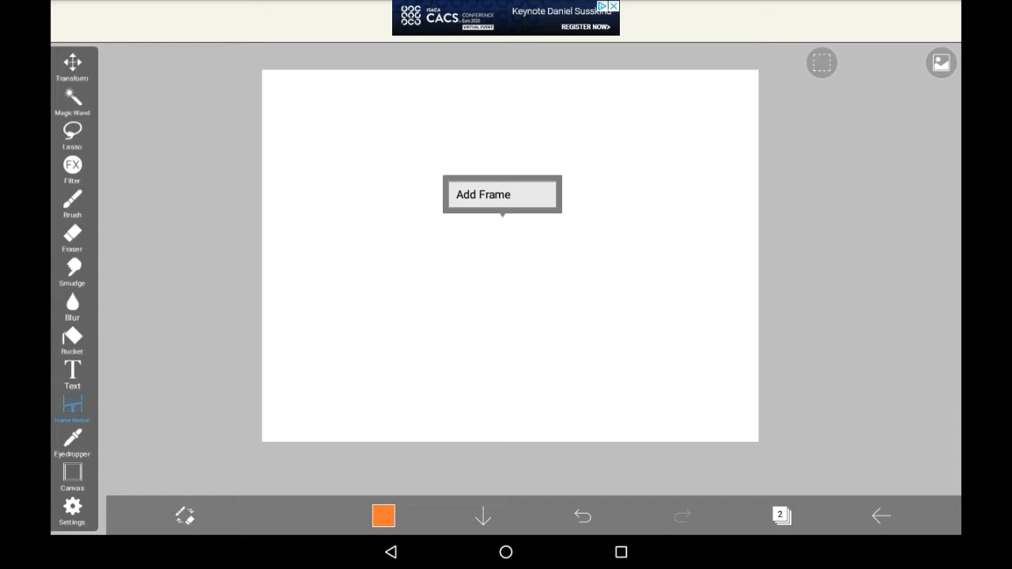
# Start a new frame and make its border colour purple.
pyautogui.click(501, 194)
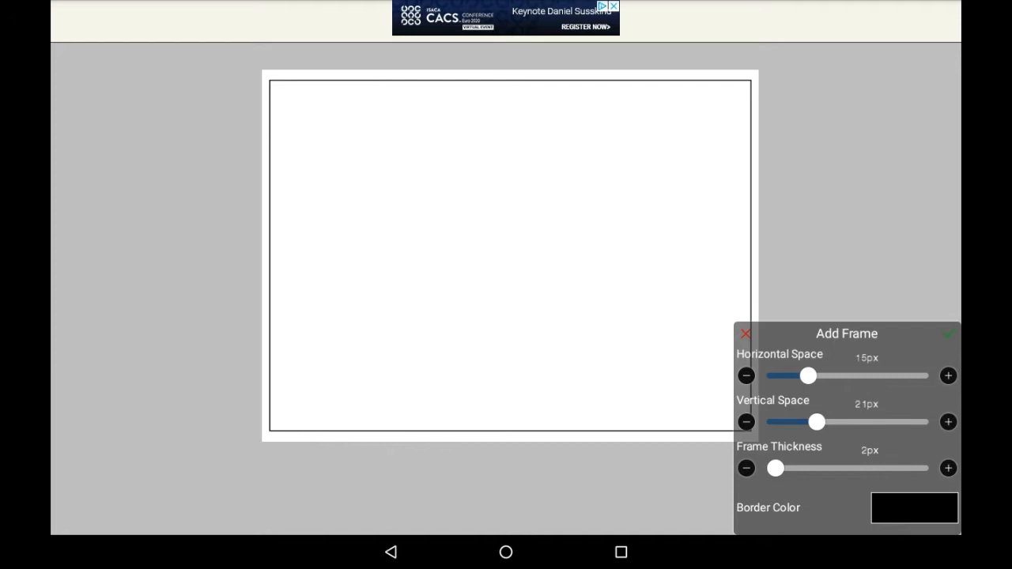
pyautogui.click(911, 509)
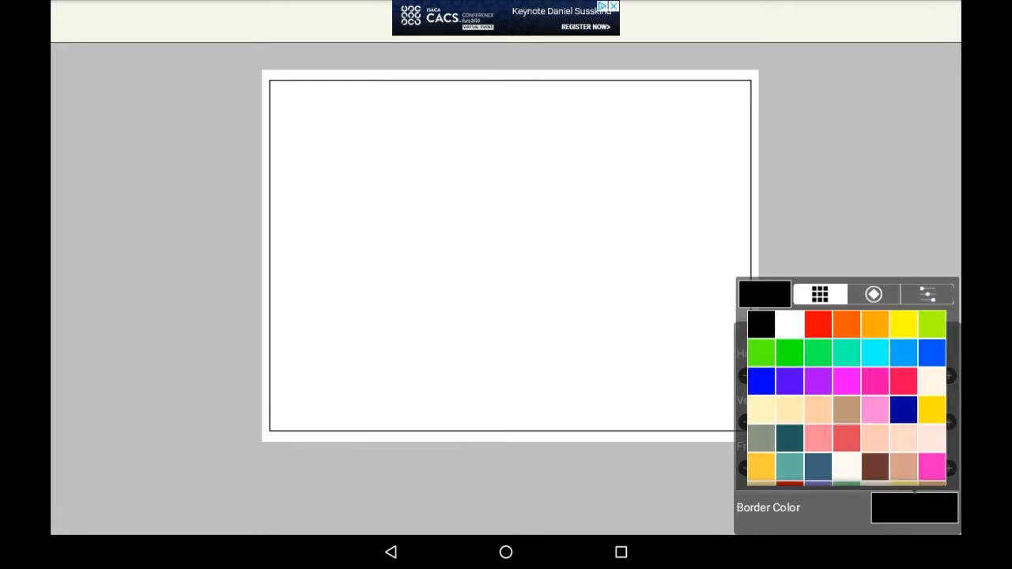
pyautogui.click(785, 378)
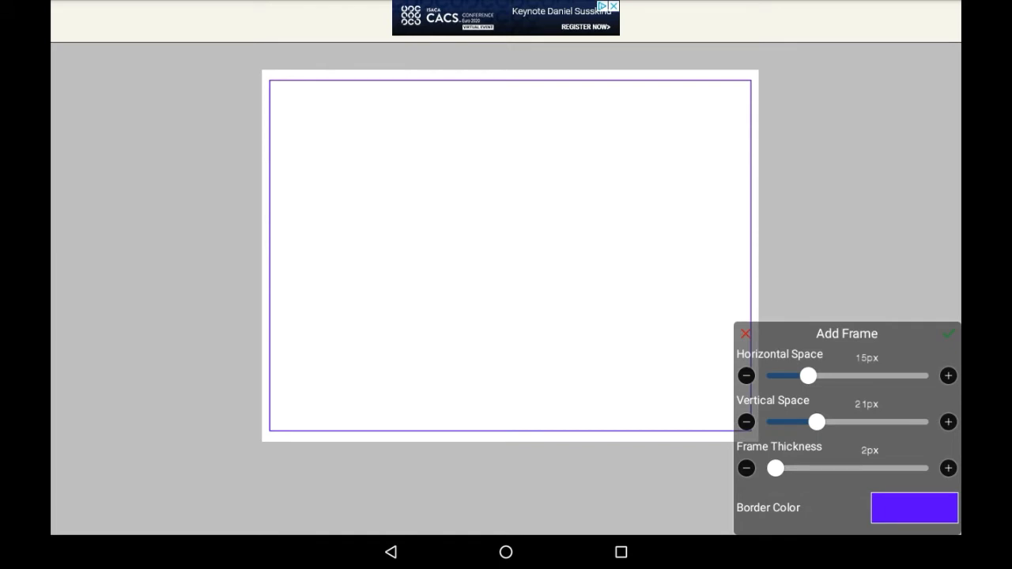
# Set the frame to 27px horizontal inset, 28px vertical inset and 4px thickness.
pyautogui.moveTo(808, 376); pyautogui.dragTo(851, 376)
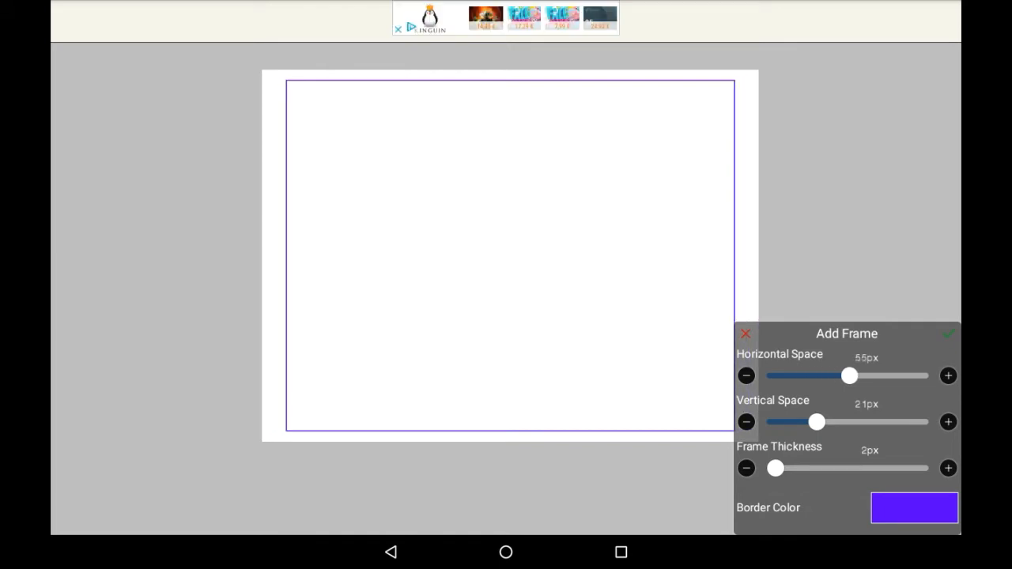
pyautogui.moveTo(847, 377); pyautogui.dragTo(828, 376)
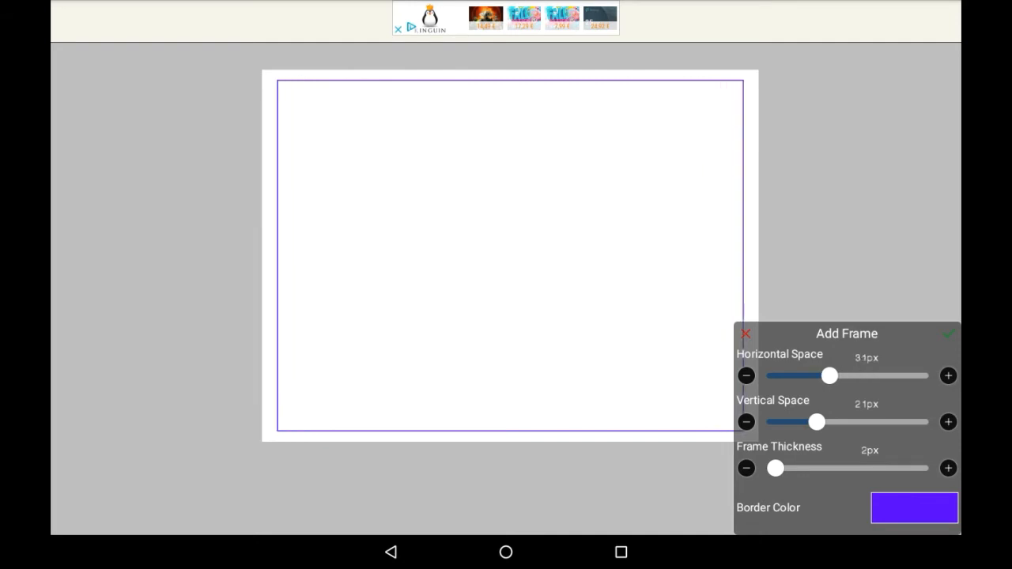
pyautogui.moveTo(816, 420); pyautogui.dragTo(901, 420)
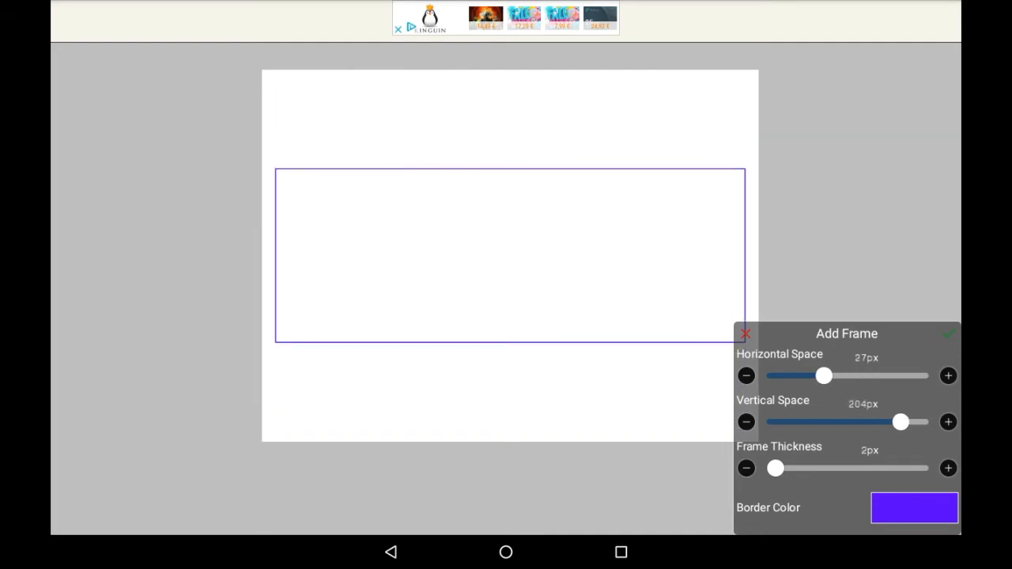
pyautogui.moveTo(901, 421); pyautogui.dragTo(819, 420)
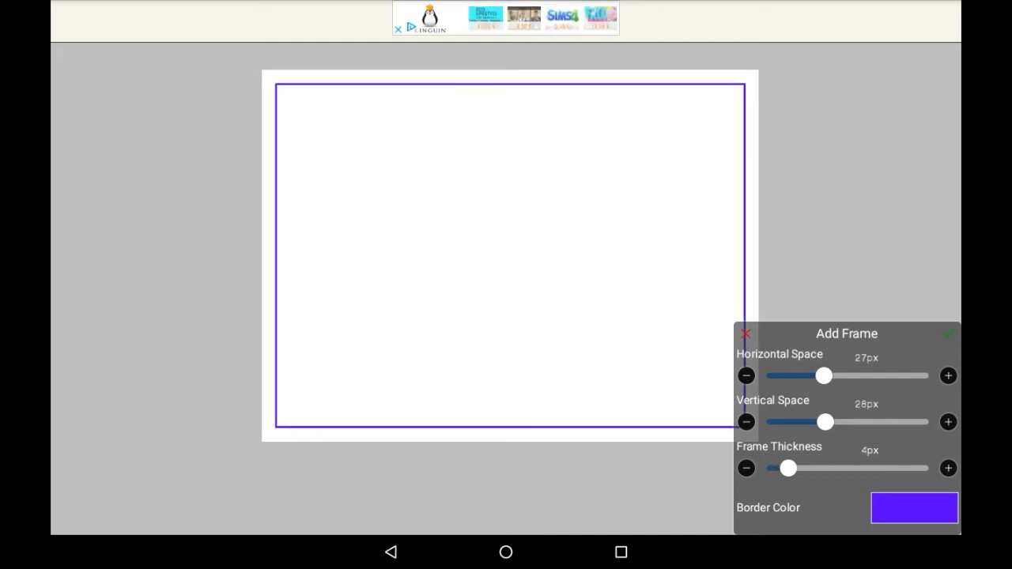
pyautogui.moveTo(787, 468); pyautogui.dragTo(810, 468)
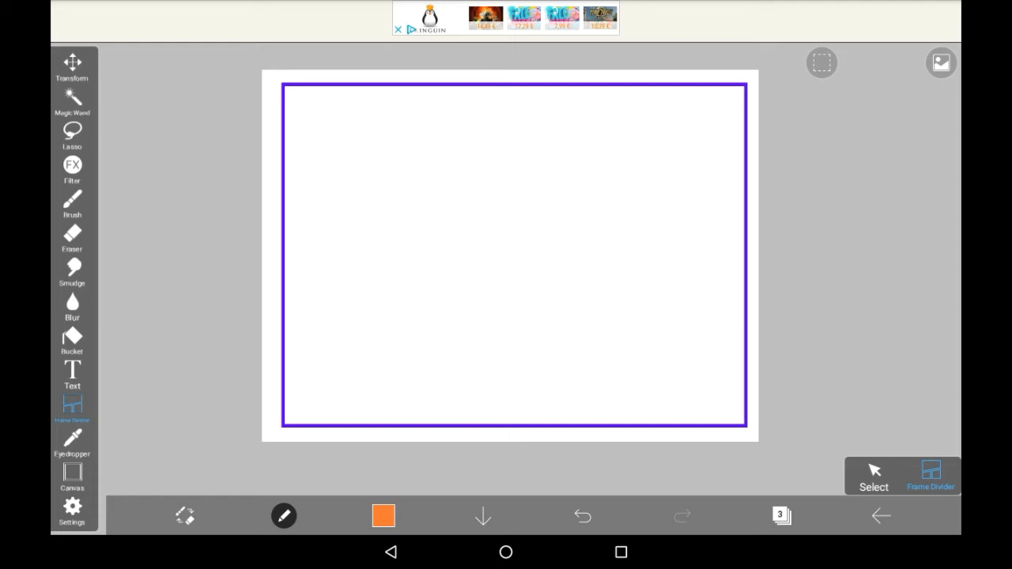
# Cut off a top strip and divide it into three panels.
pyautogui.moveTo(212, 196); pyautogui.dragTo(686, 196)
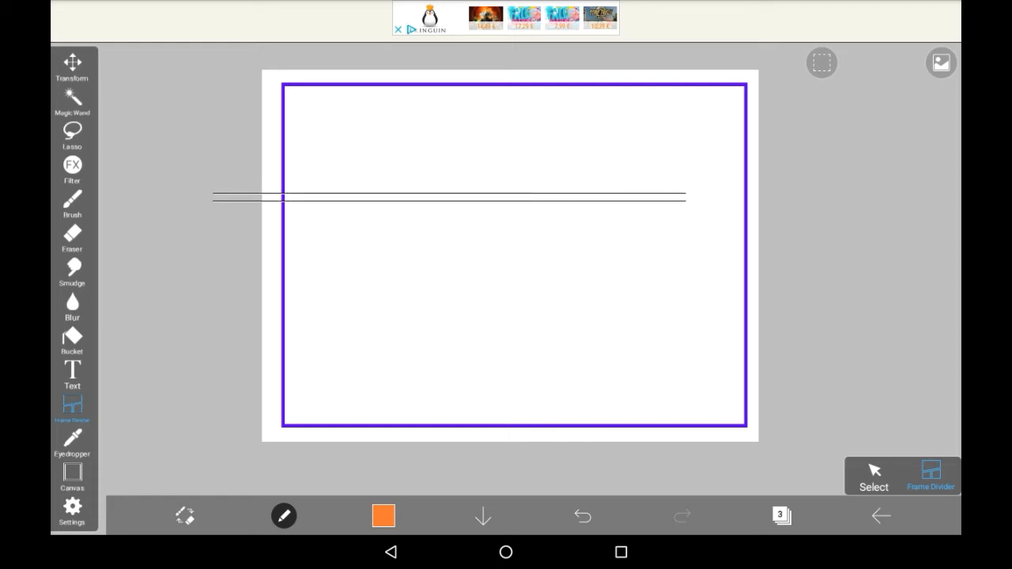
pyautogui.moveTo(683, 196); pyautogui.dragTo(838, 196)
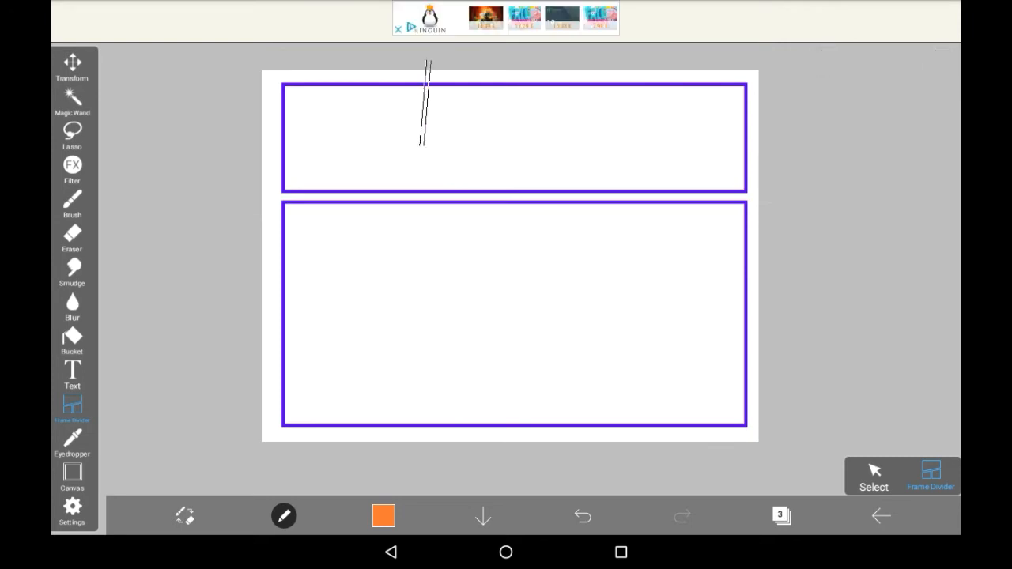
pyautogui.moveTo(427, 66); pyautogui.dragTo(423, 146)
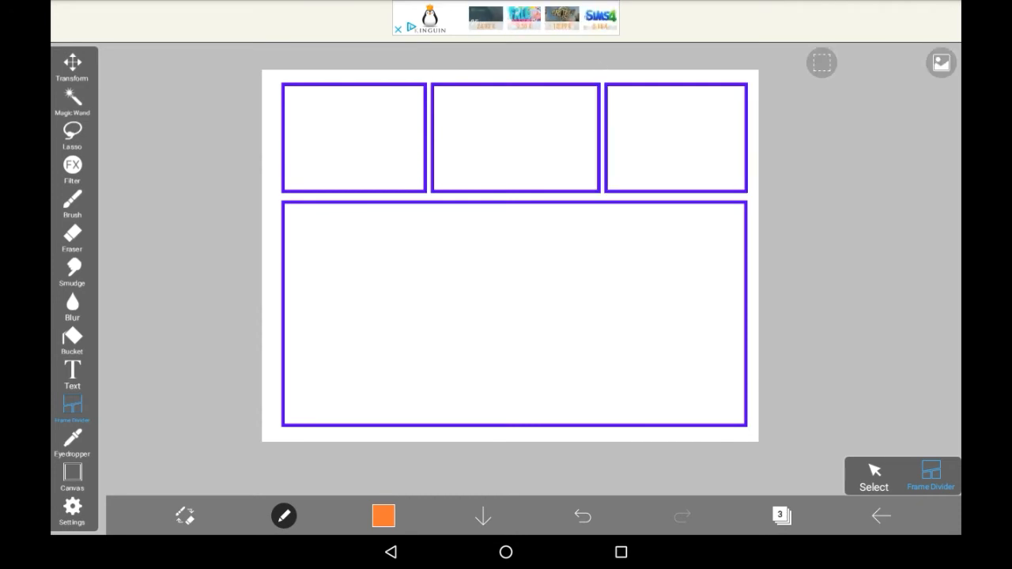
# Slice the bottom area with diagonal cuts into triangular panels.
pyautogui.moveTo(439, 435); pyautogui.dragTo(822, 186)
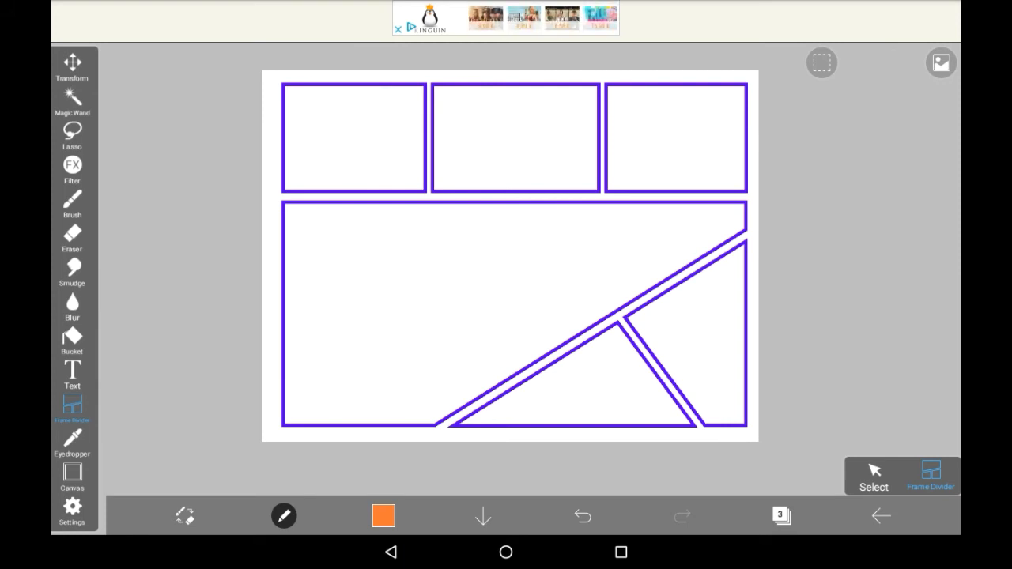
pyautogui.moveTo(268, 241); pyautogui.dragTo(629, 255)
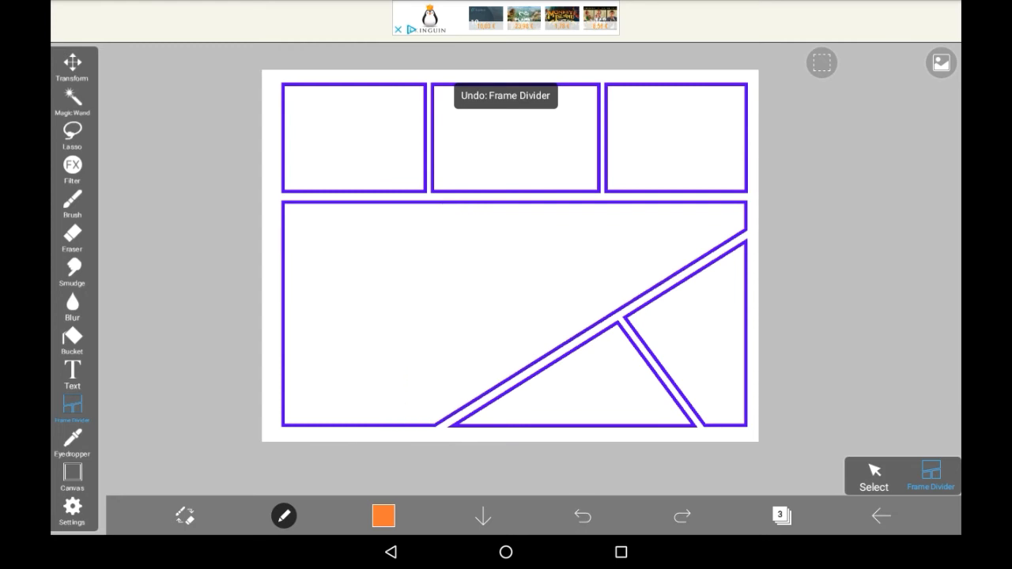
# Undo the panel divisions back to the plain purple border.
pyautogui.click(582, 515)
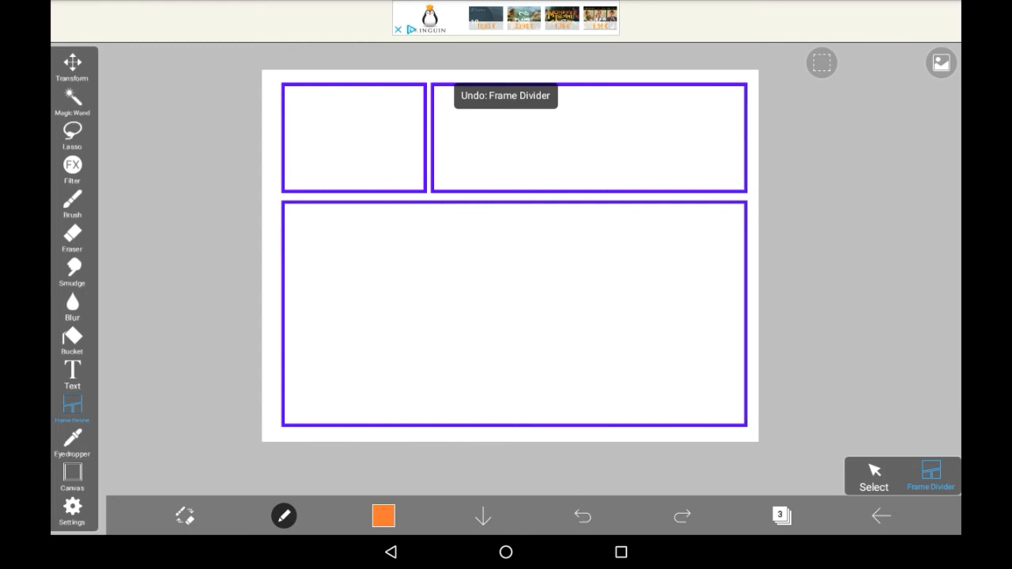
pyautogui.click(582, 515)
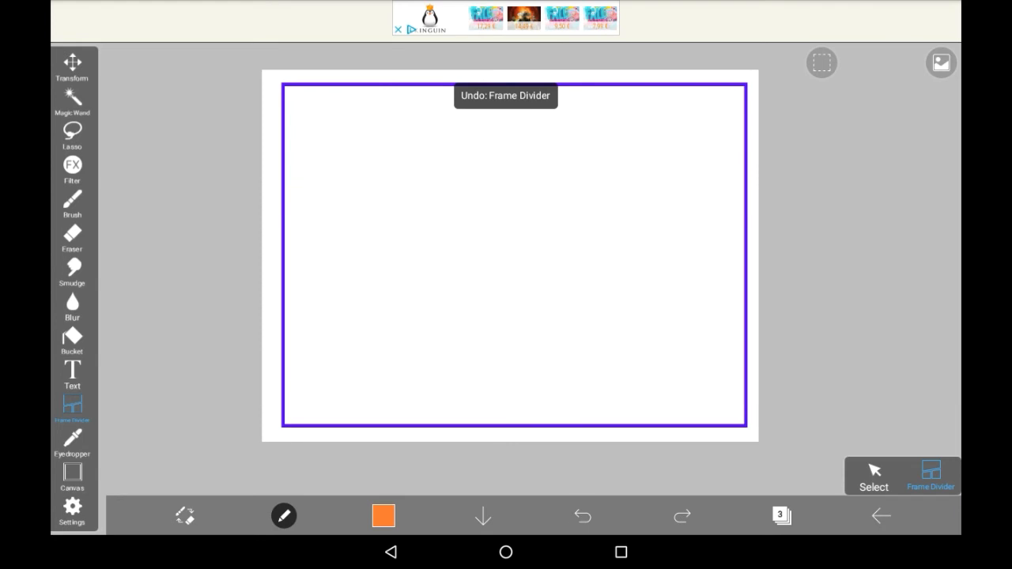
# Cut the page diagonally into an X and add straight divisions on the right.
pyautogui.moveTo(345, 395); pyautogui.dragTo(756, 67)
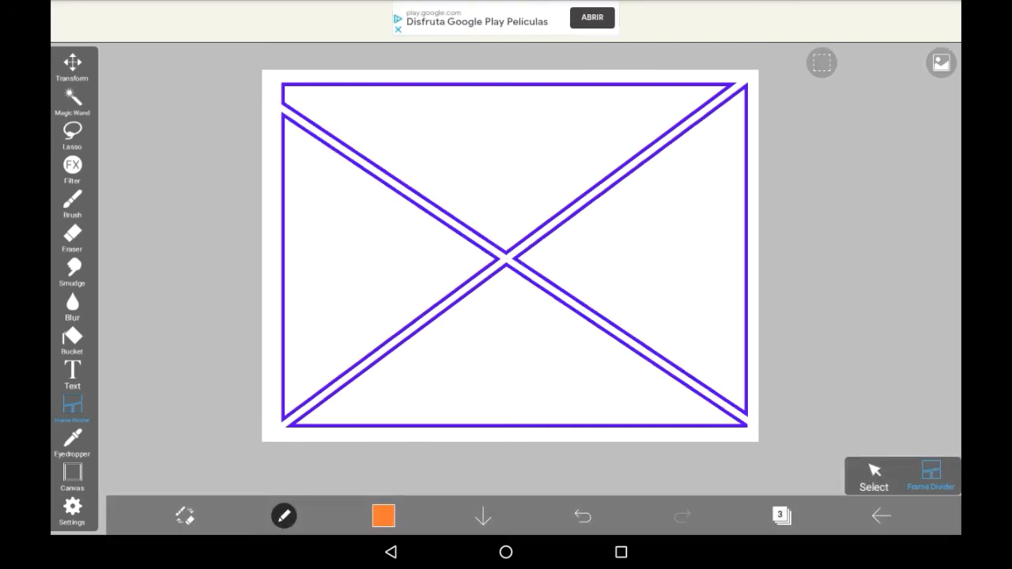
pyautogui.moveTo(498, 63); pyautogui.dragTo(518, 506)
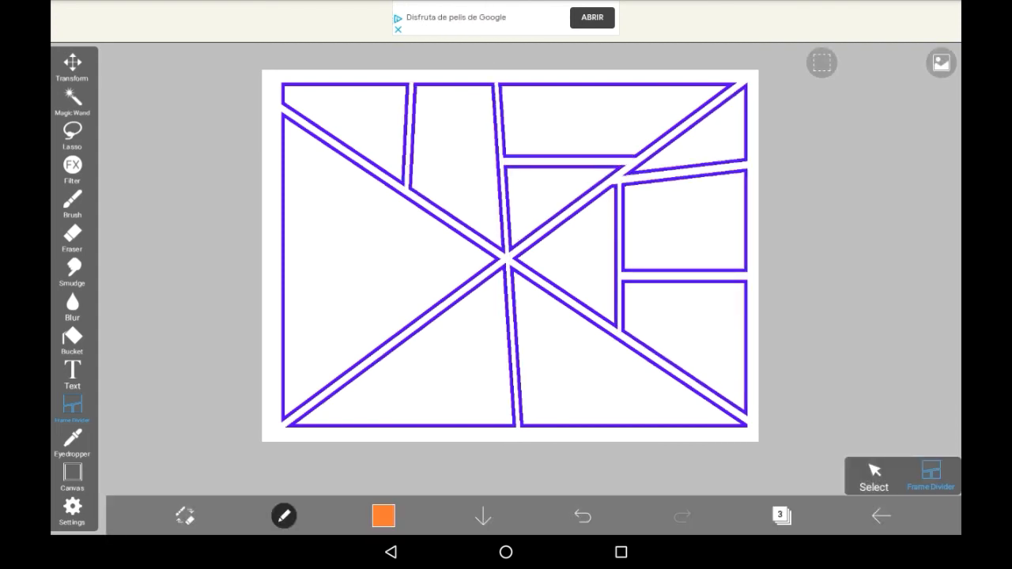
pyautogui.click(73, 202)
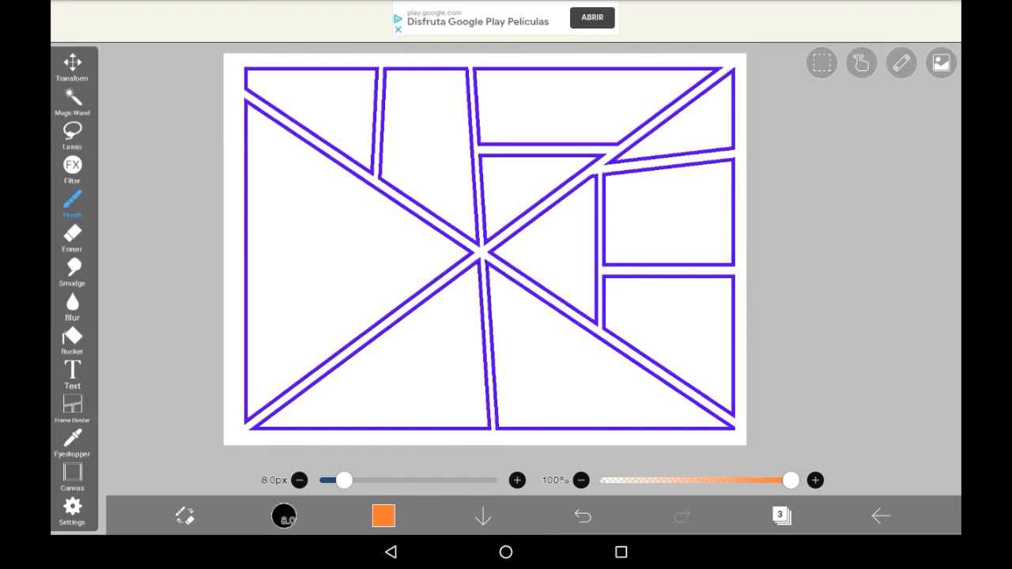
# Show the layers list with the panel layout on its own layer.
pyautogui.click(781, 512)
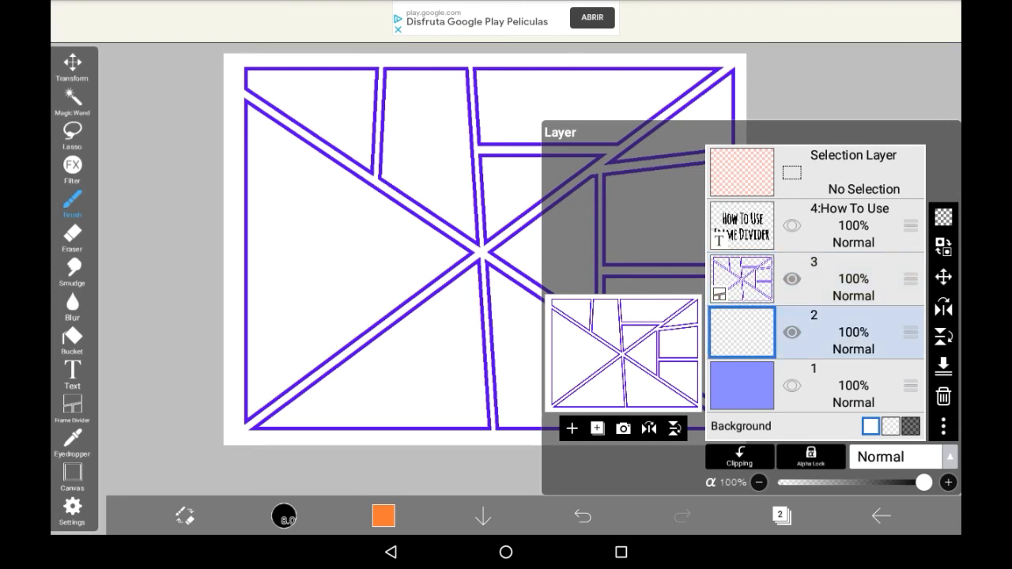